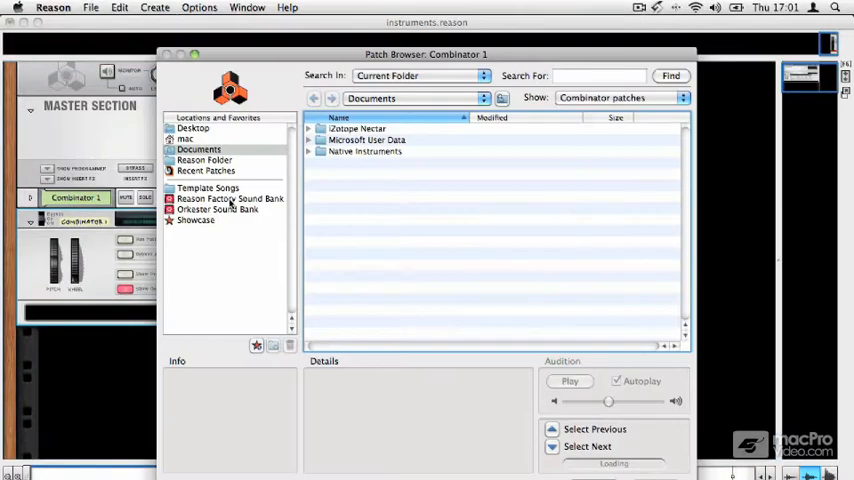
# Load Hard Wurly.cmb from the Factory Sound Bank's Electric Piano combinator patches.
pyautogui.click(230, 198)
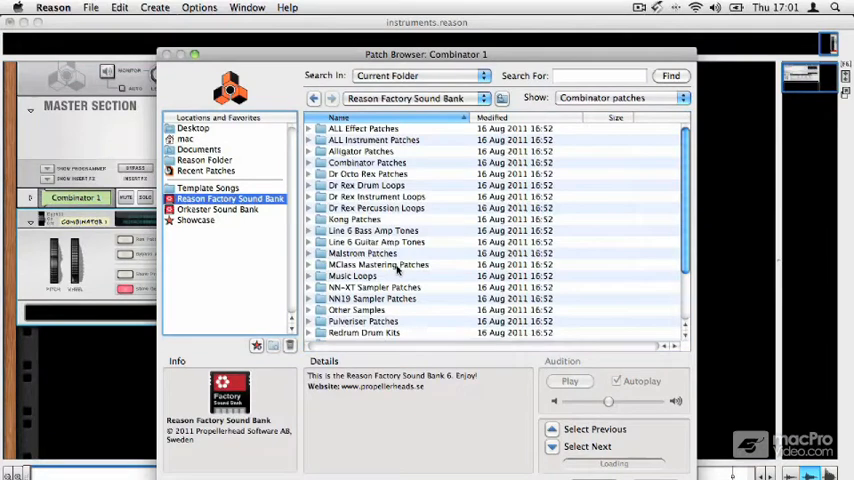
pyautogui.doubleClick(367, 162)
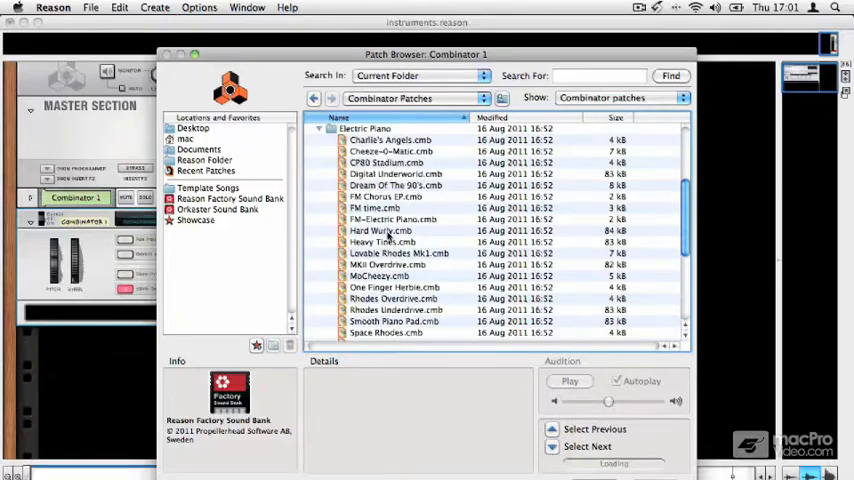
pyautogui.click(380, 230)
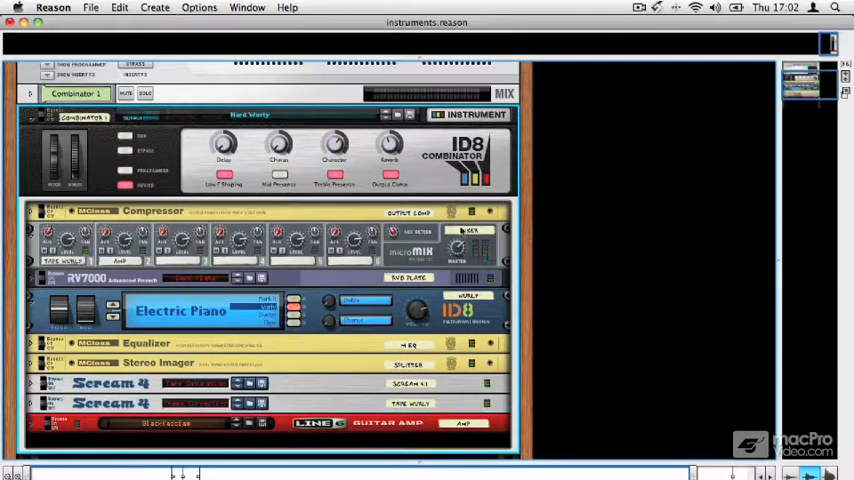
# Step to the next electric piano patch and pick another, like Heavy Tines, from the list.
pyautogui.click(384, 114)
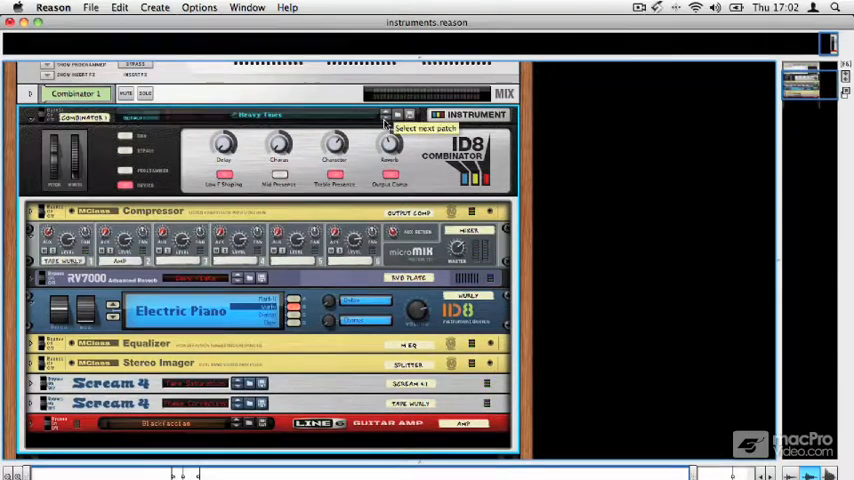
pyautogui.click(385, 114)
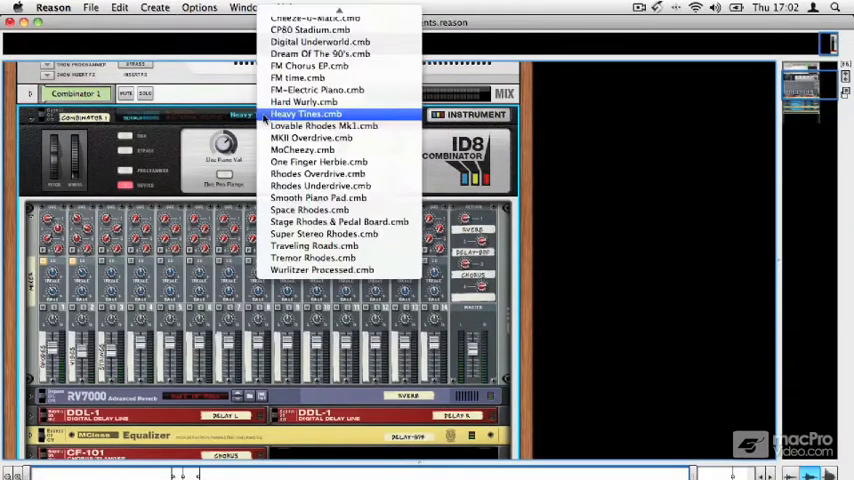
pyautogui.click(306, 113)
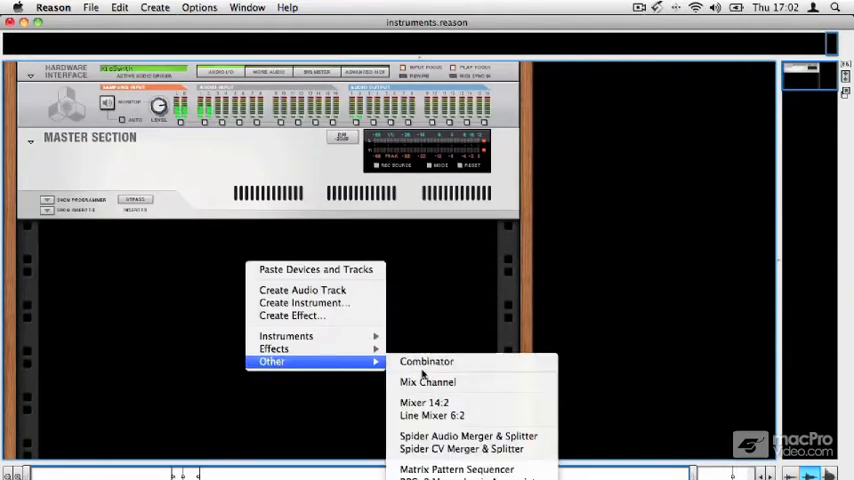
# Create an empty Combinator 1 in the rack via Other > Combinator.
pyautogui.click(426, 361)
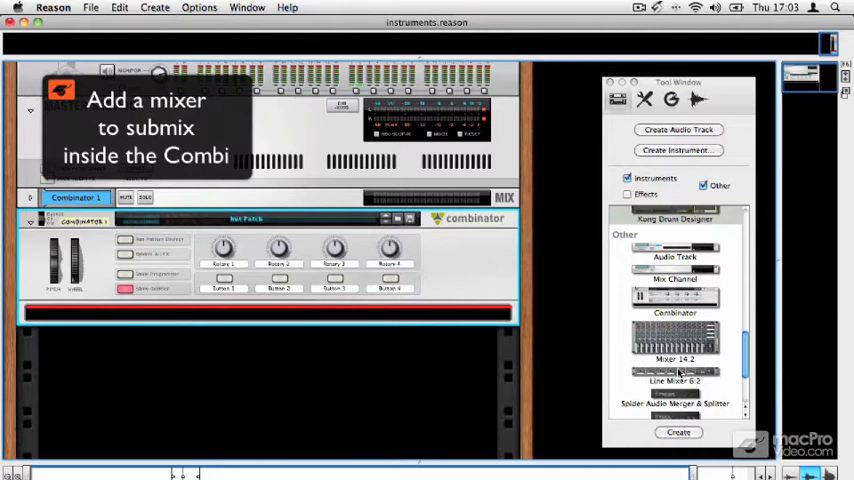
# Create a Line Mixer 6:2, Malström and Thor inside Combinator 1.
pyautogui.click(674, 381)
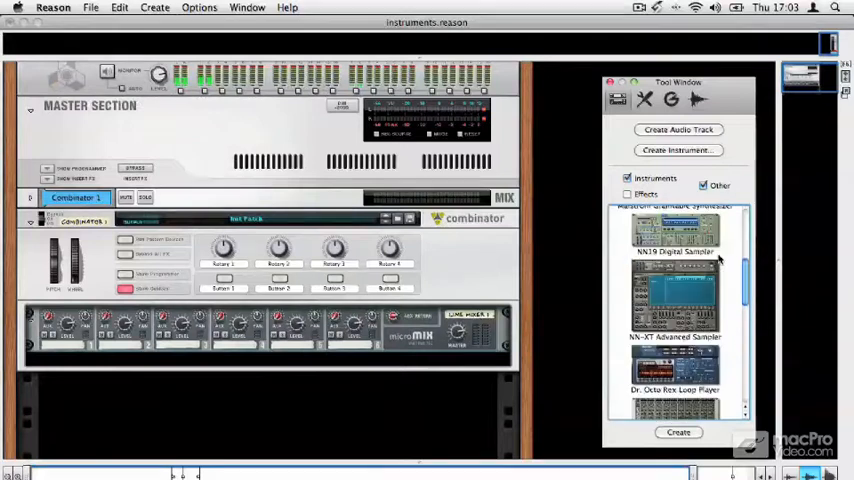
pyautogui.click(675, 280)
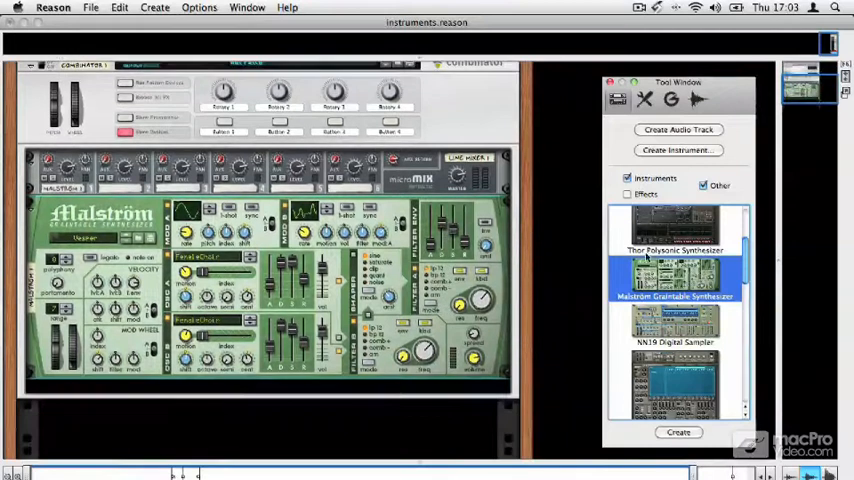
pyautogui.click(675, 230)
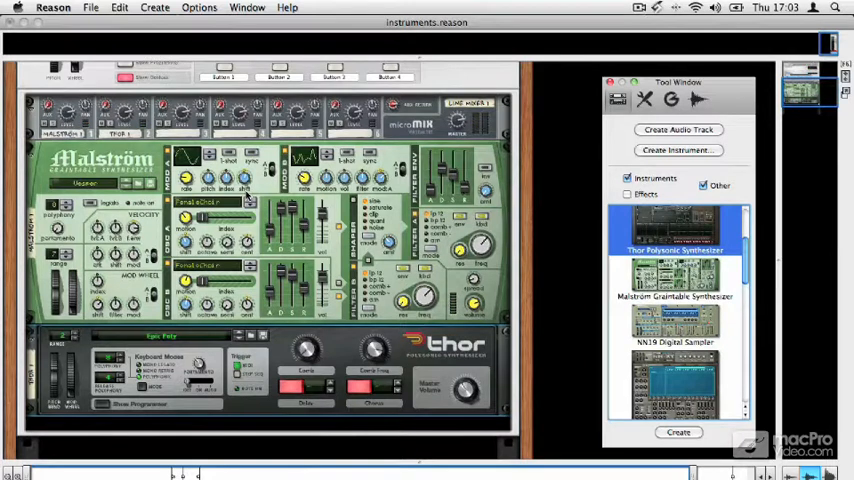
pyautogui.moveTo(338, 352)
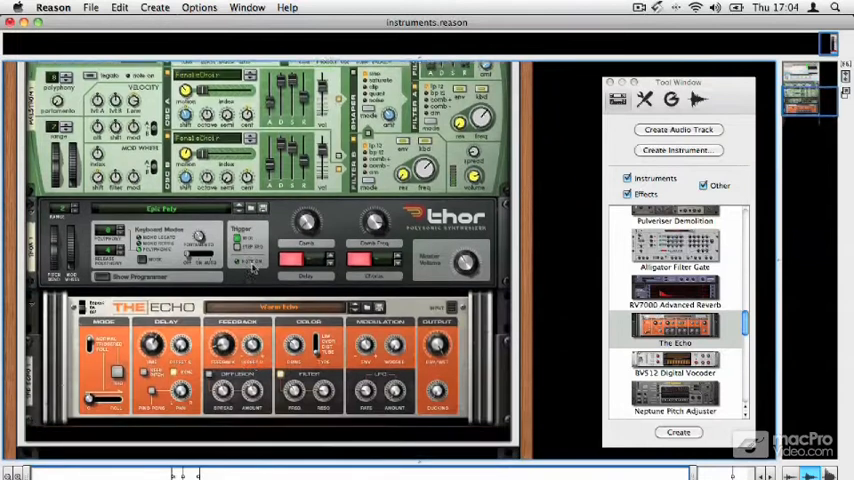
# Scroll down the rack to The Echo below Thor in Combinator 1.
pyautogui.scroll(-3)
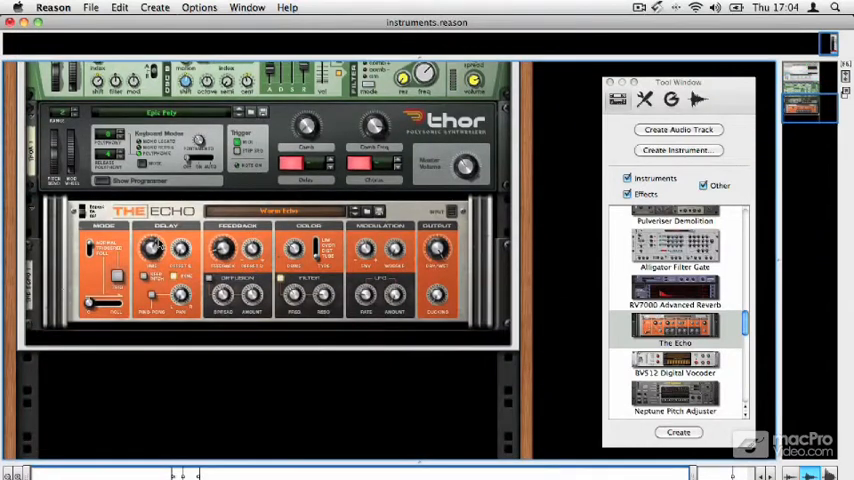